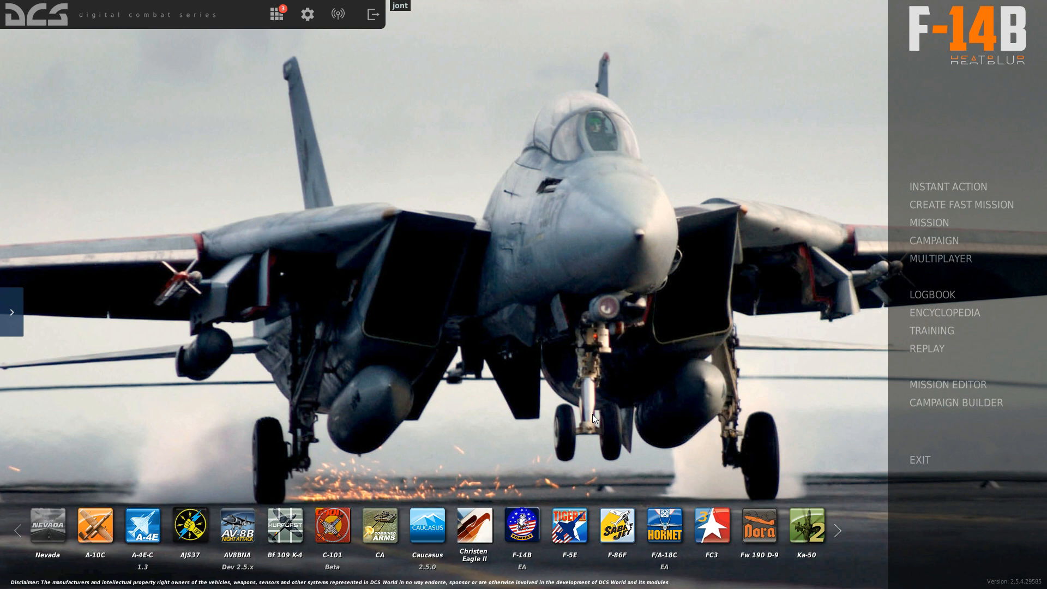
mouse_move(601, 414)
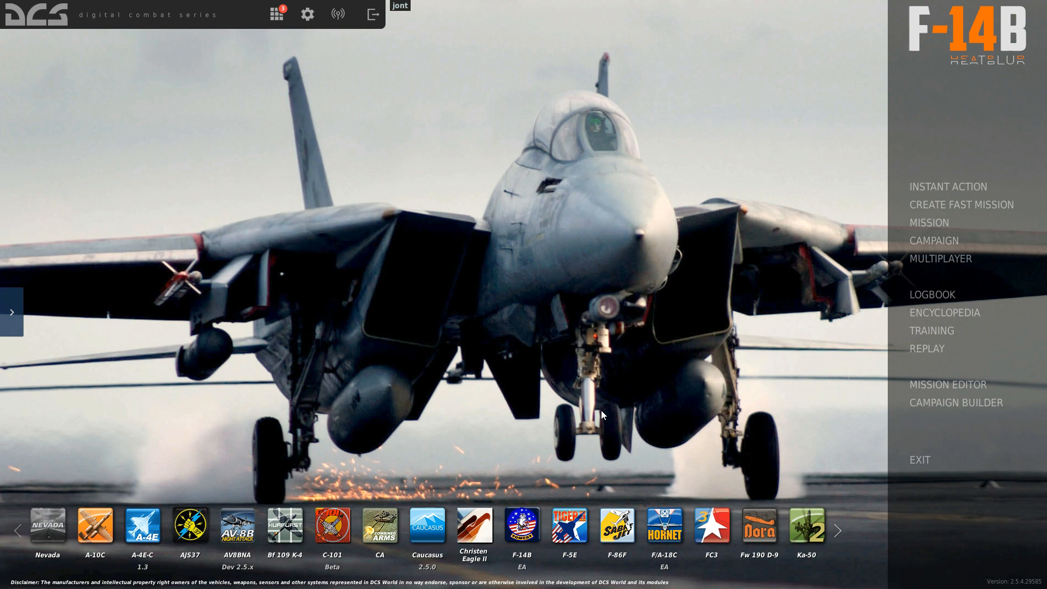
mouse_move(557, 459)
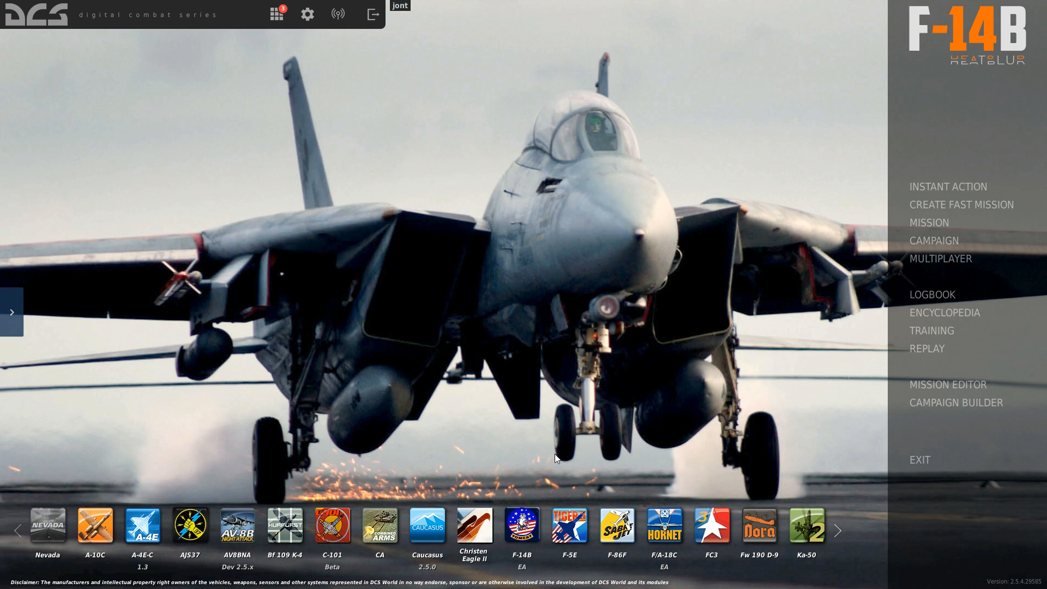
mouse_move(557, 462)
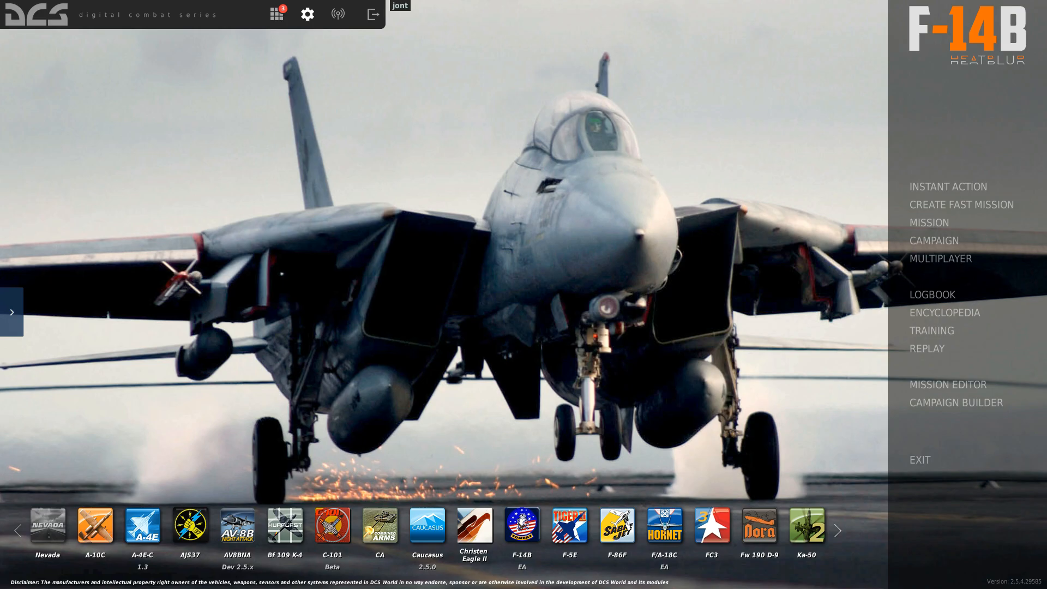
Open Options on the Special tab, landing on the Fw 190 D-9 settings
left_click(306, 15)
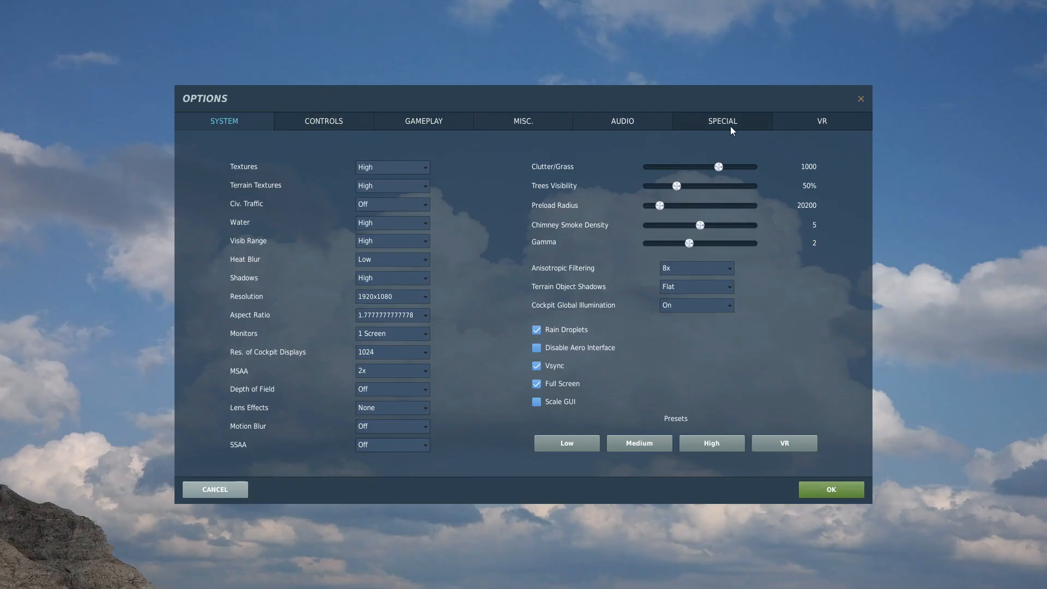
mouse_move(709, 125)
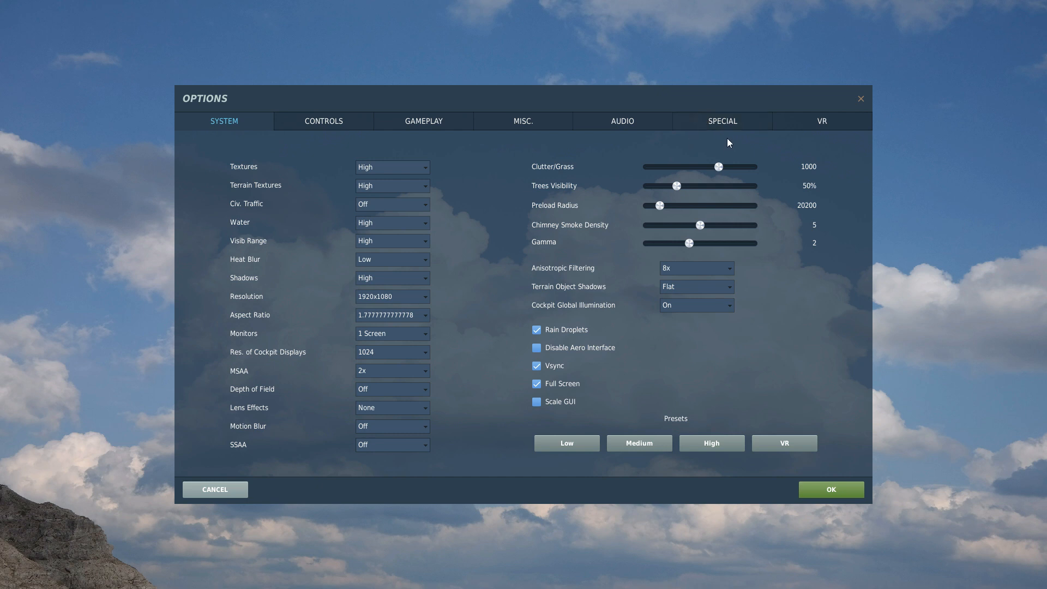
left_click(721, 121)
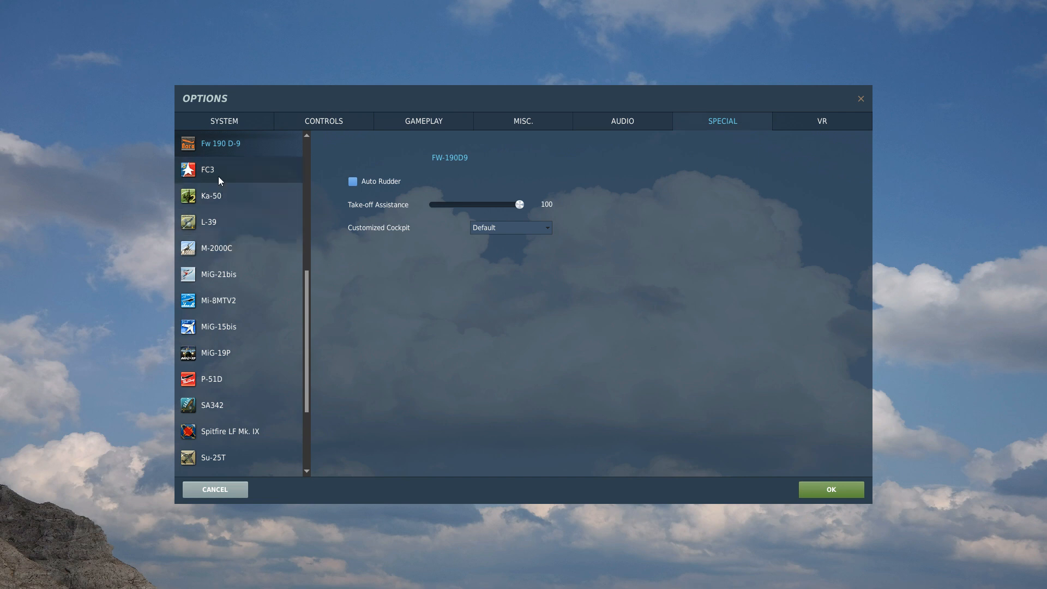
Select M-2000C and set its Customized Cockpit dropdown to English
left_click(217, 248)
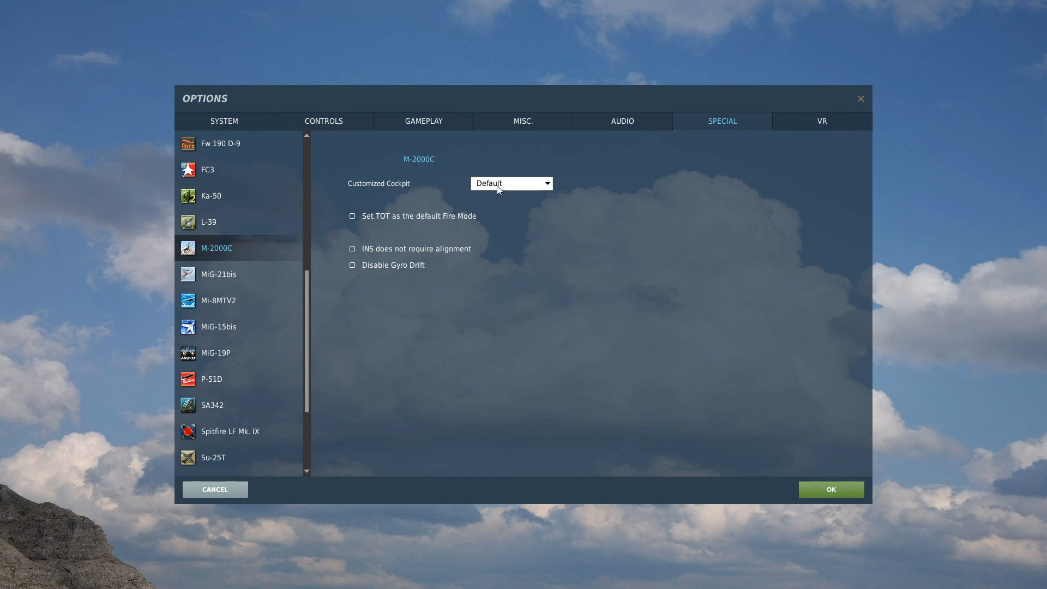
left_click(511, 183)
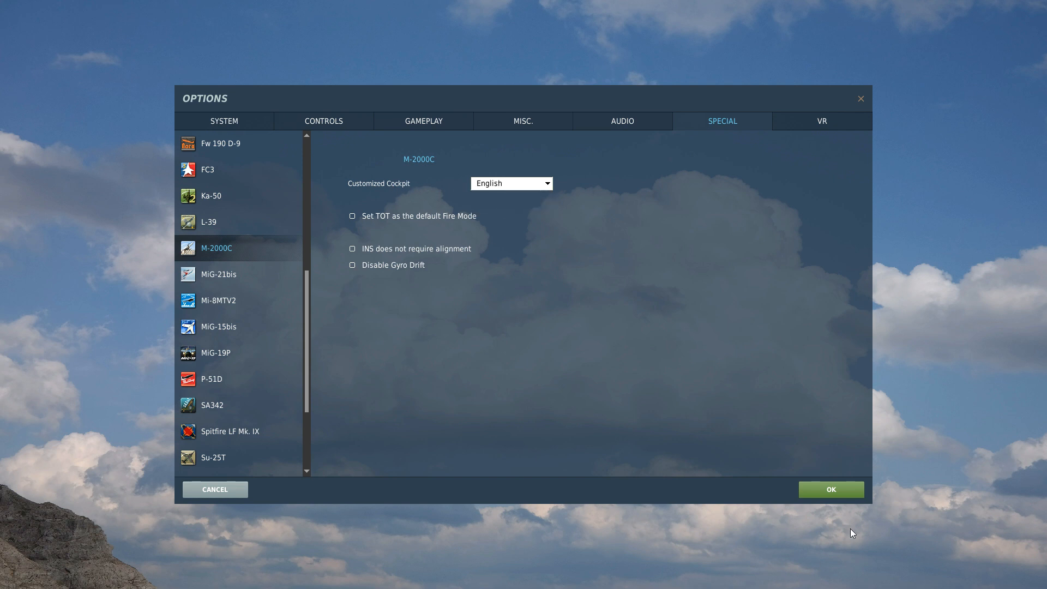
mouse_move(526, 277)
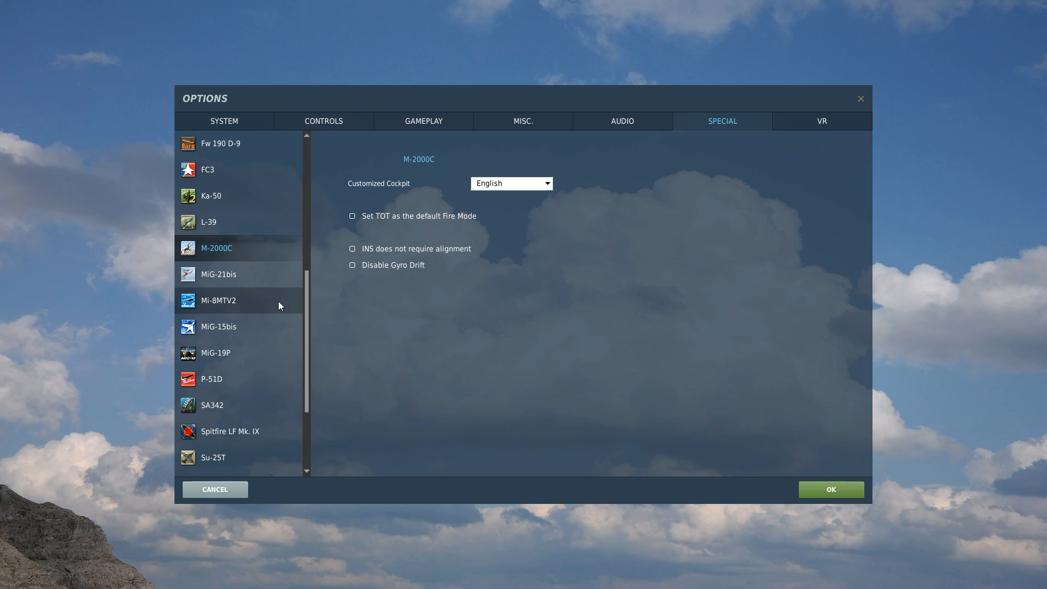
mouse_move(224, 261)
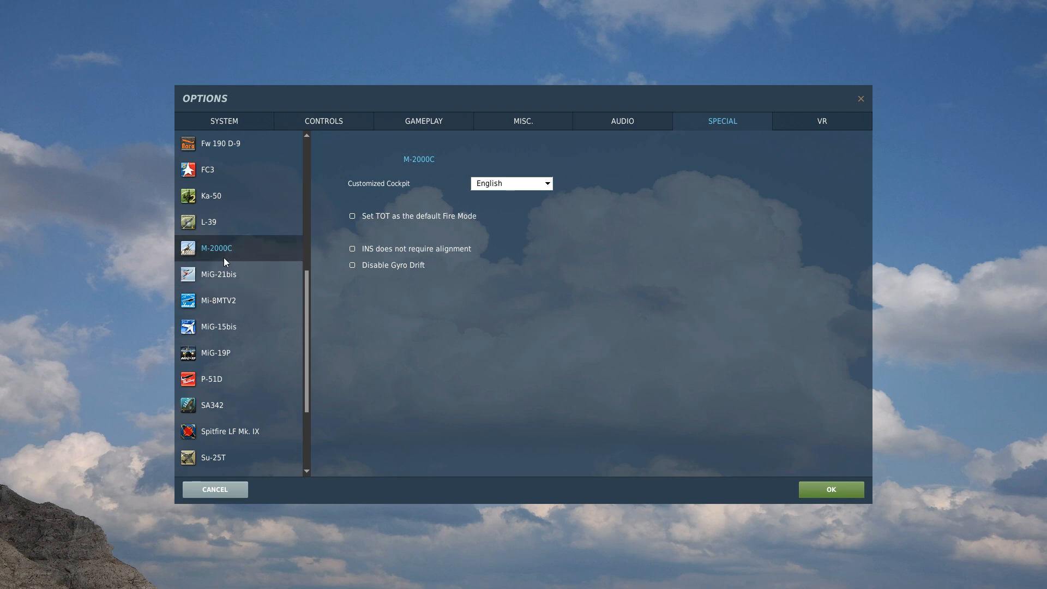
Check the Ka-50 Customized Cockpit choices, keeping English
left_click(211, 195)
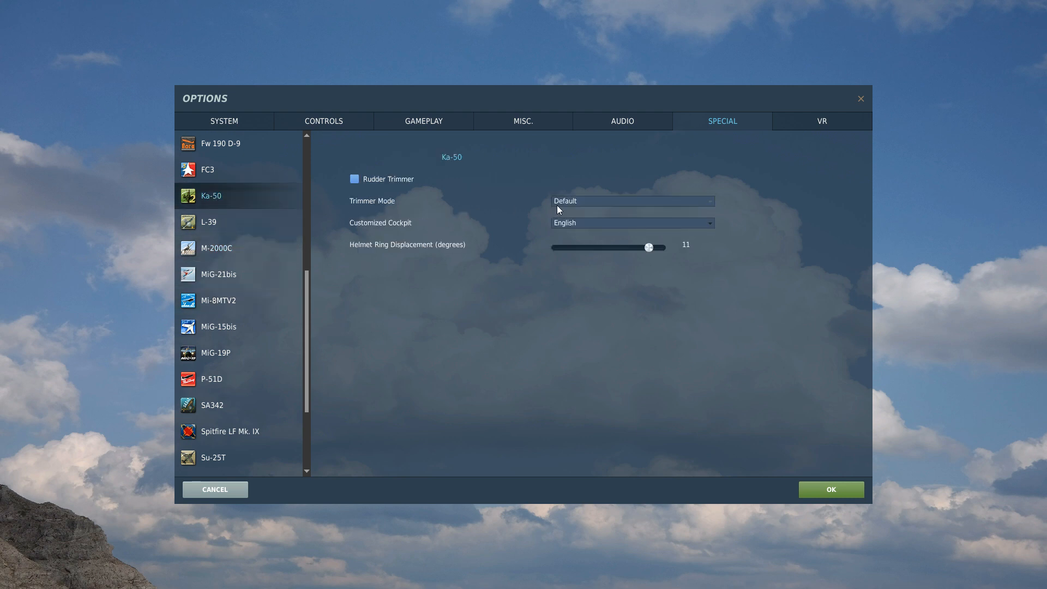
left_click(631, 223)
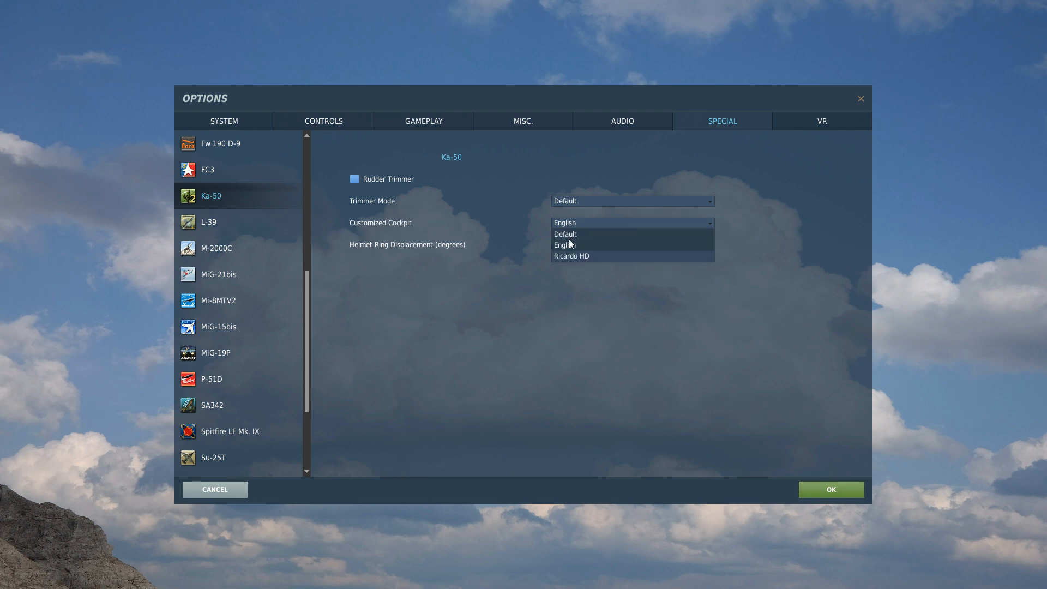
left_click(565, 245)
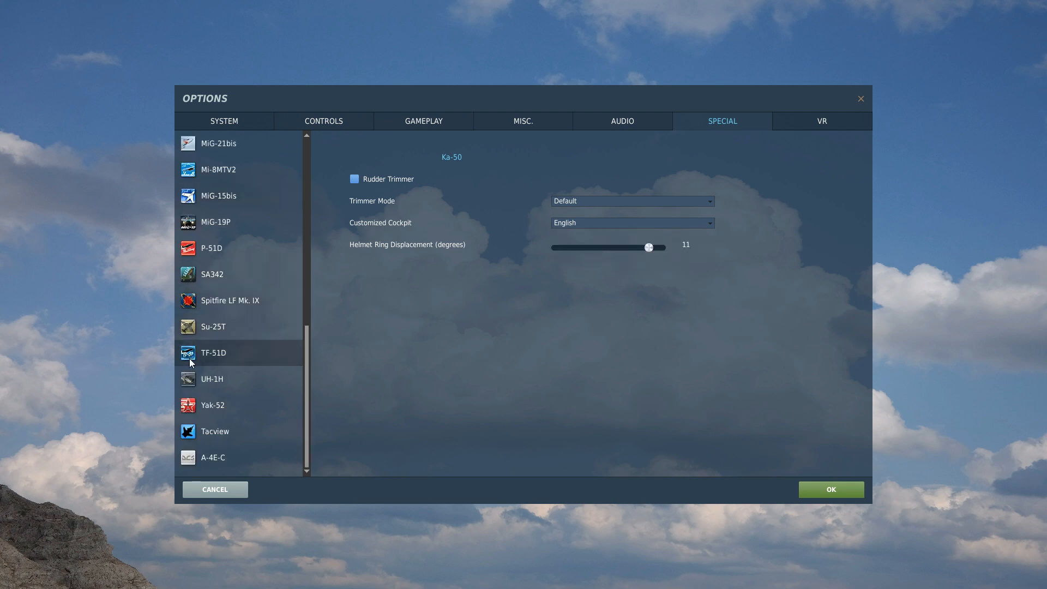
Check the Su-25T Customized Cockpit choices twice, keeping Default
left_click(213, 326)
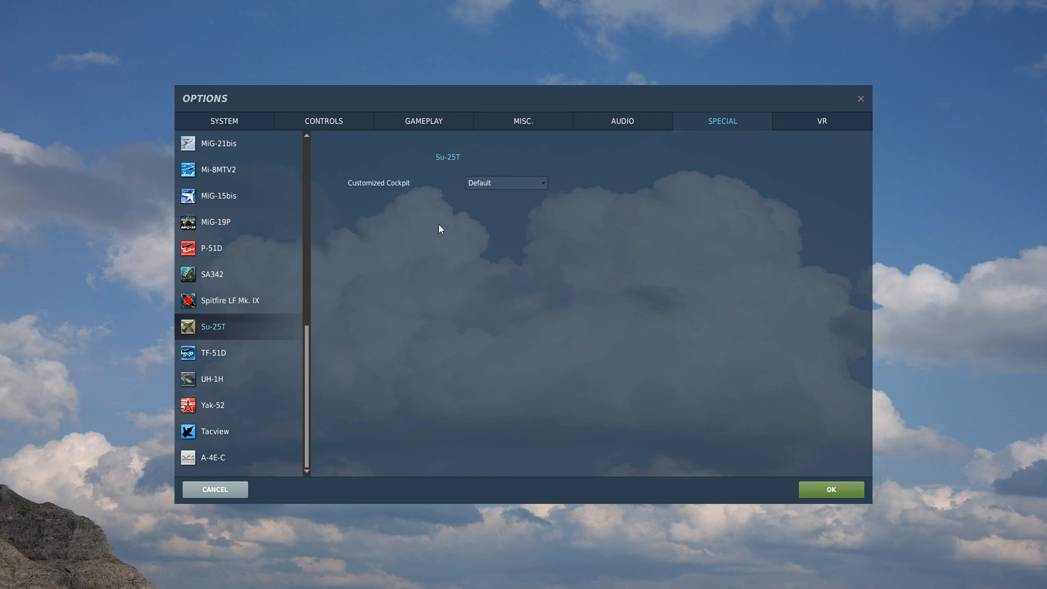
left_click(505, 182)
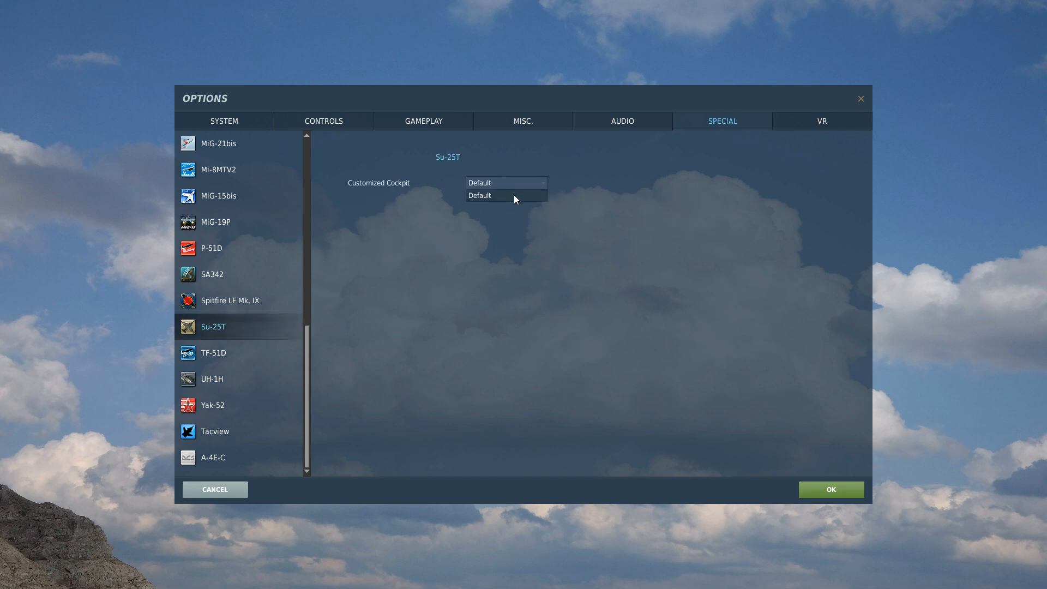
left_click(505, 196)
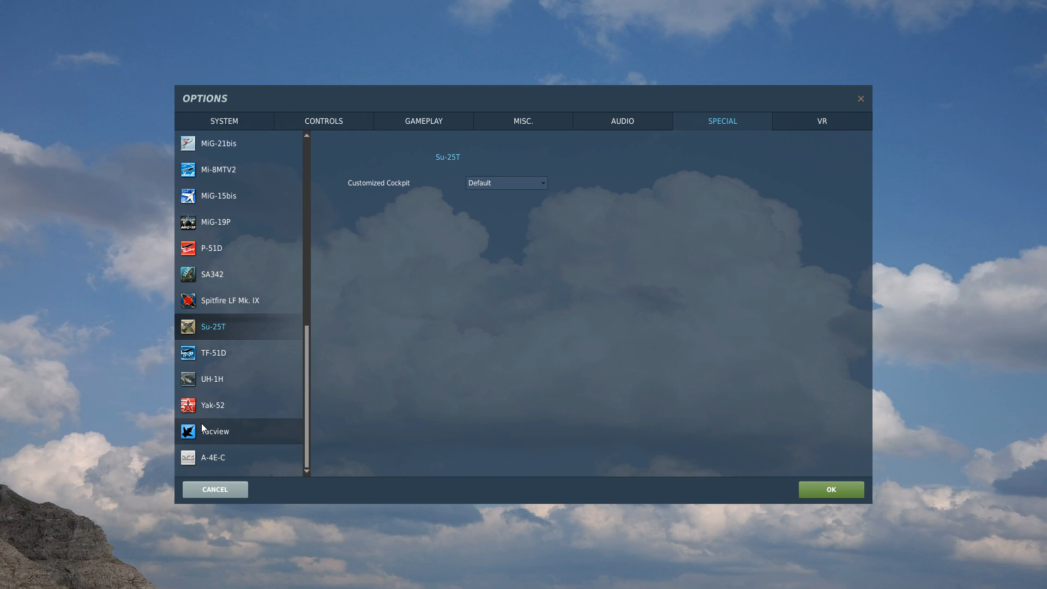
mouse_move(223, 332)
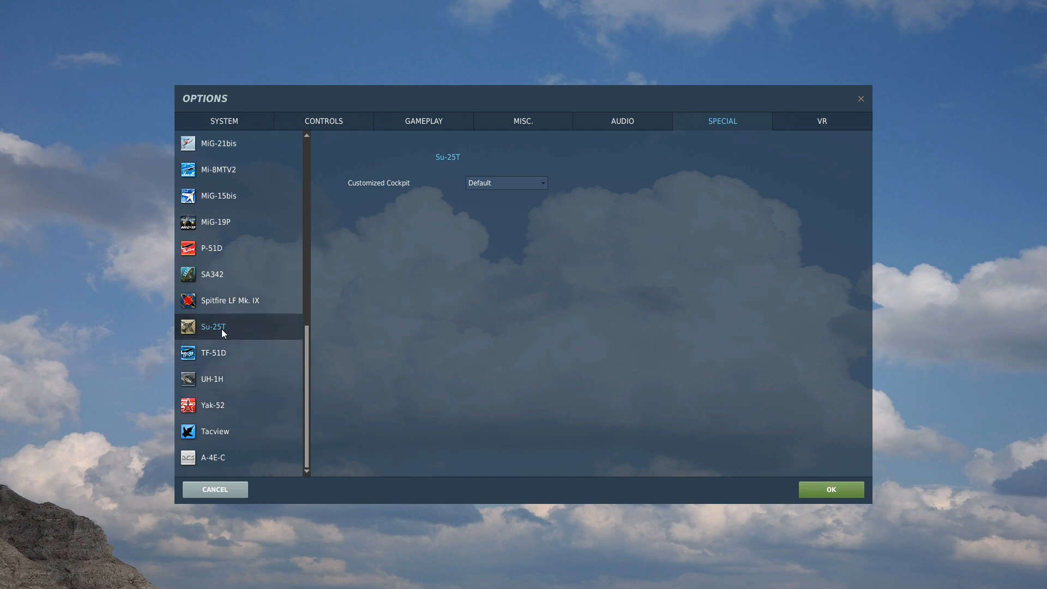
left_click(505, 182)
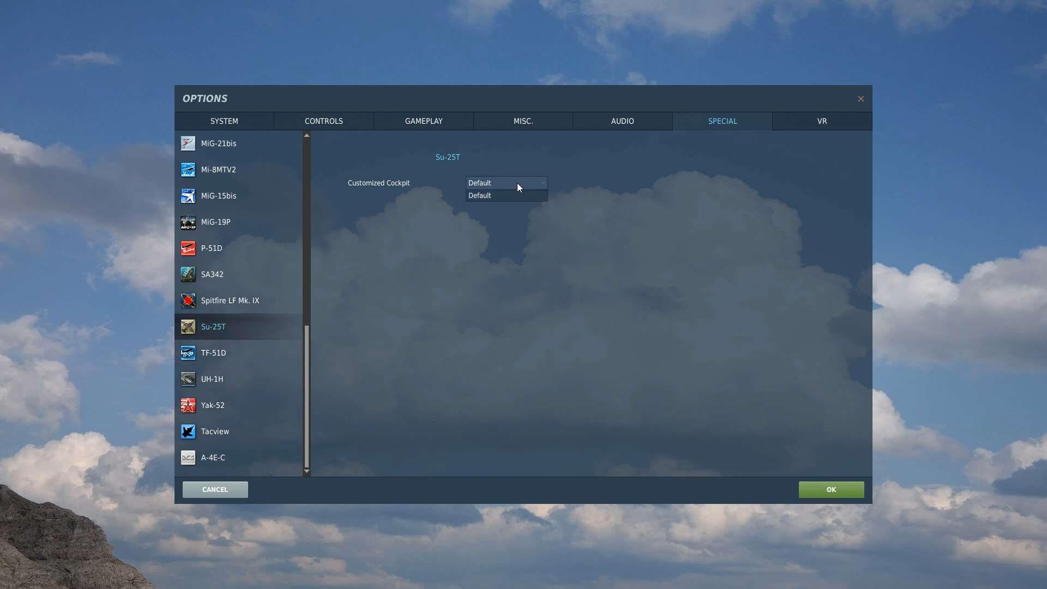
left_click(478, 195)
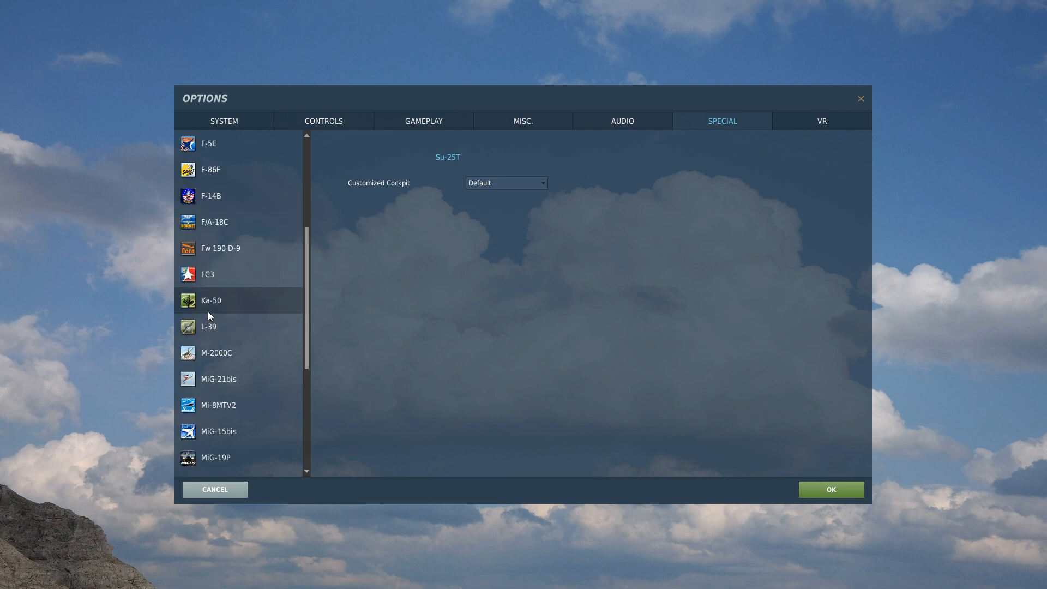
Toggle M-2000C Disable Gyro Drift on and back off, then show the F-14B settings
scroll("down", 3)
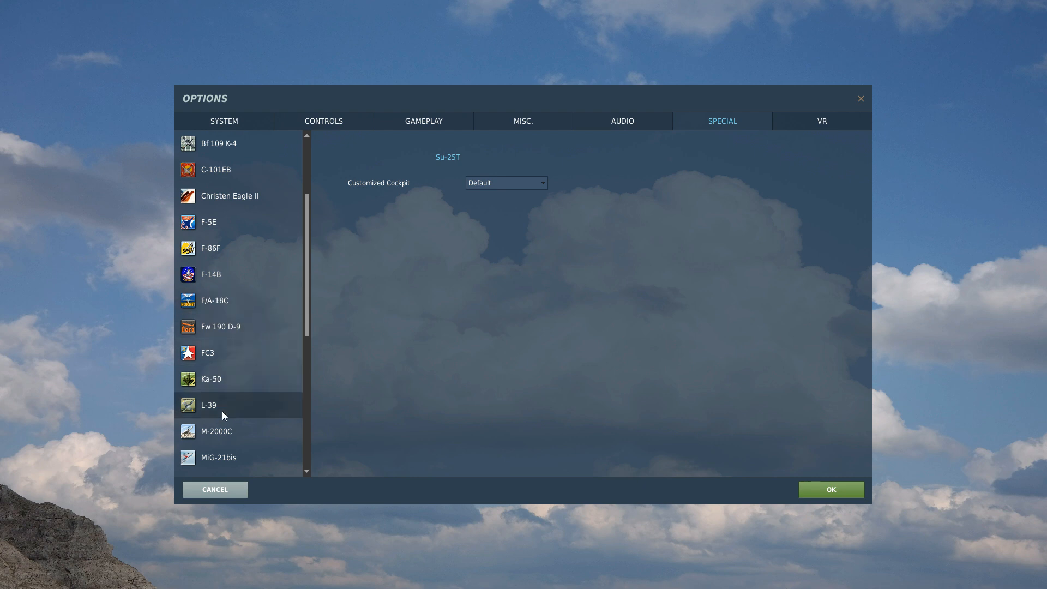
left_click(216, 431)
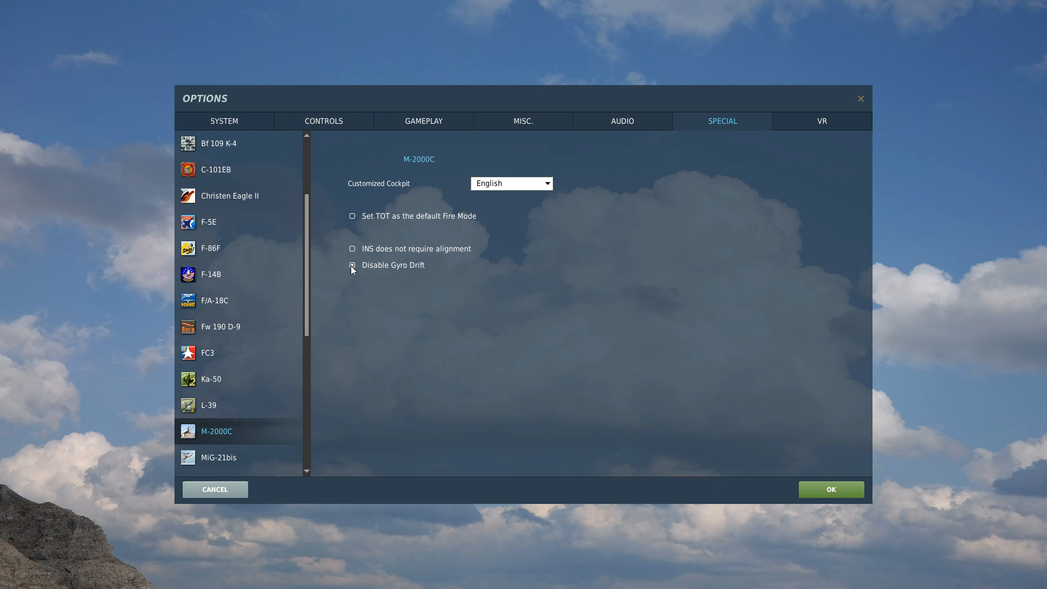
left_click(353, 265)
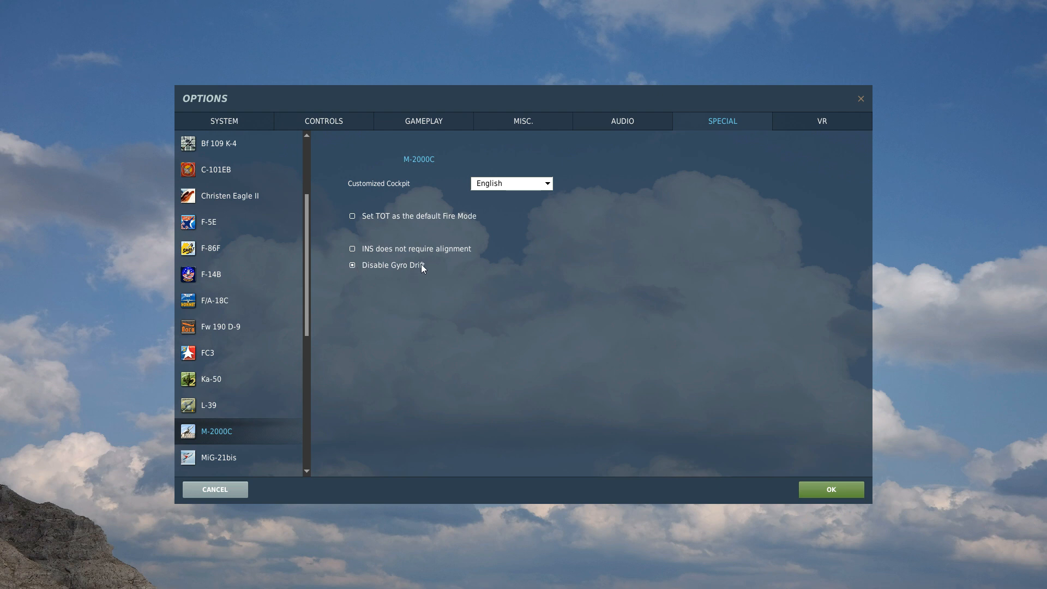
mouse_move(353, 265)
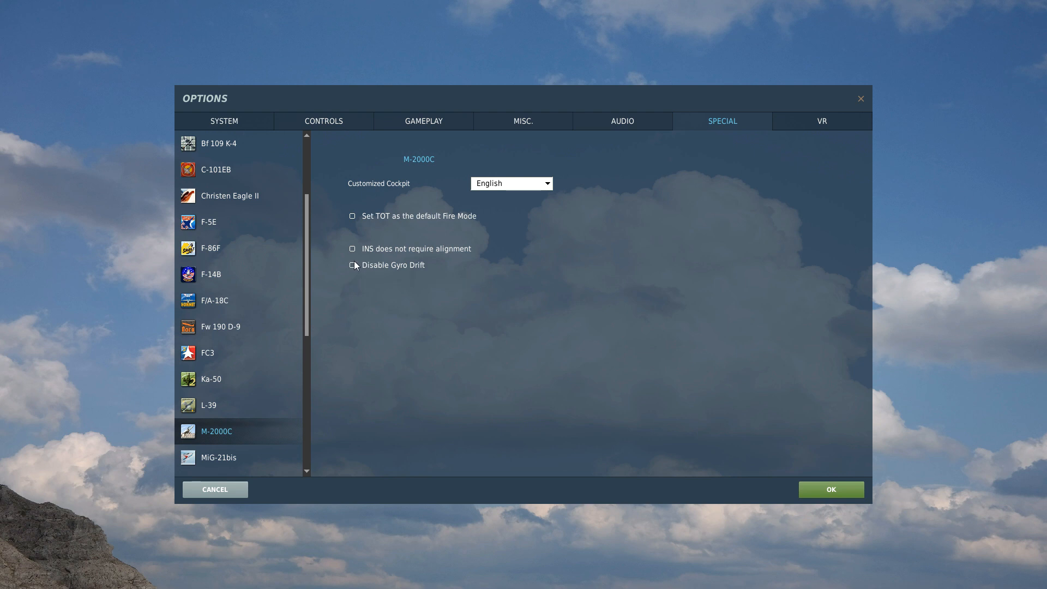
left_click(353, 248)
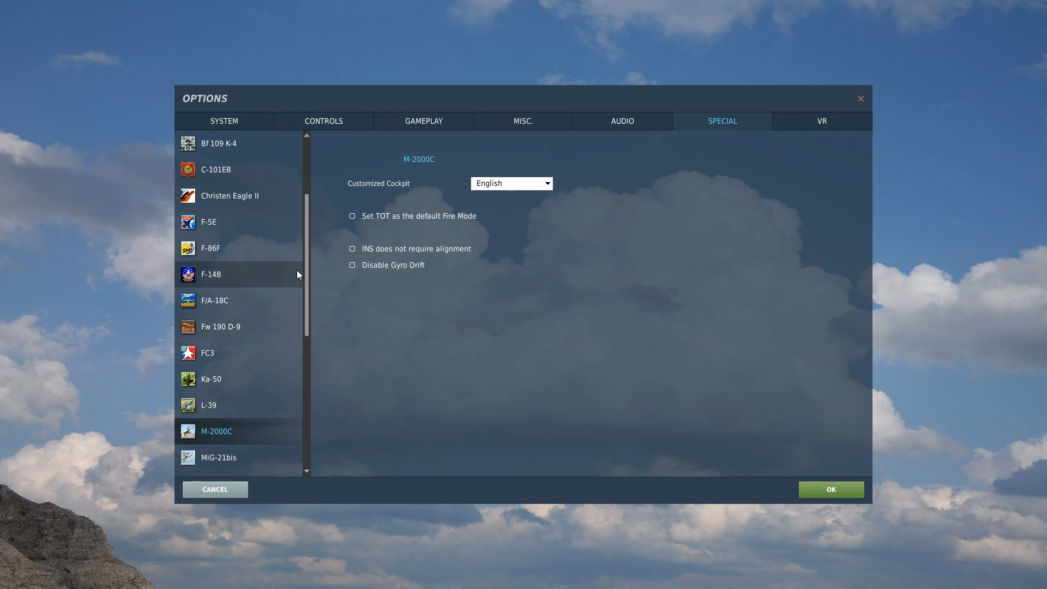
left_click(211, 273)
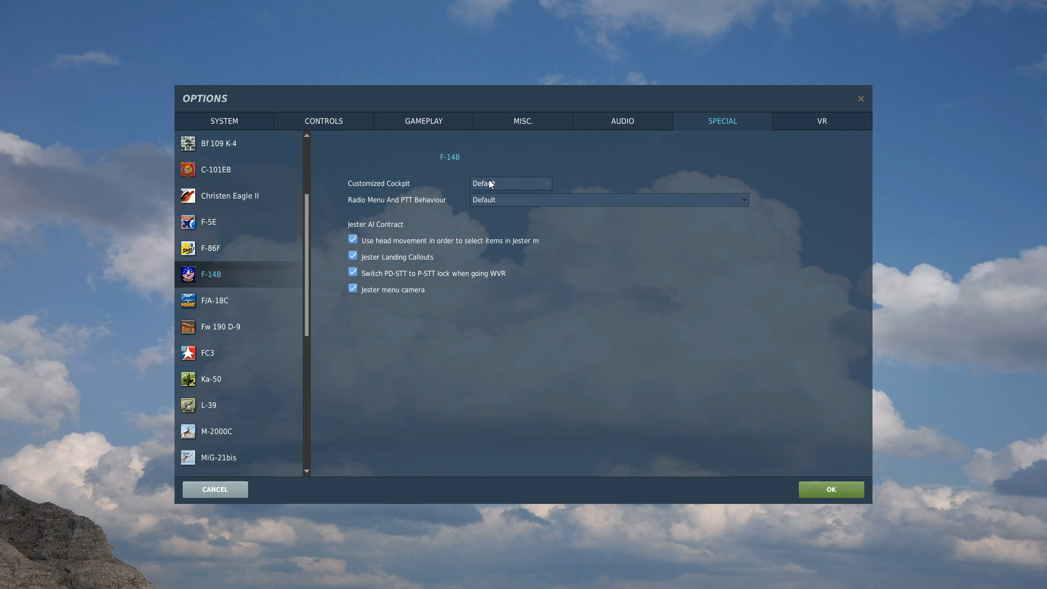
mouse_move(294, 405)
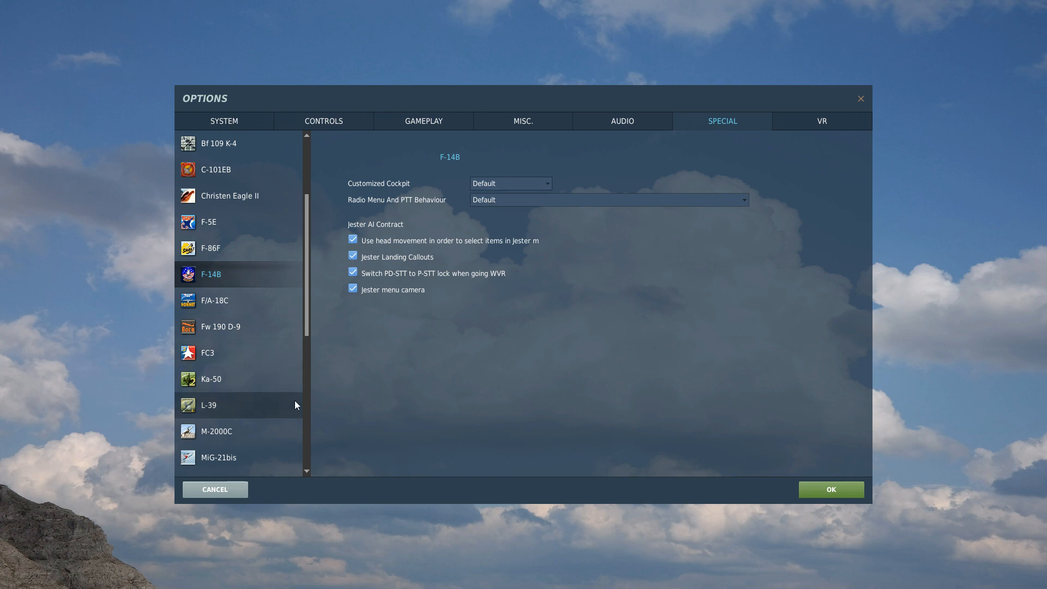